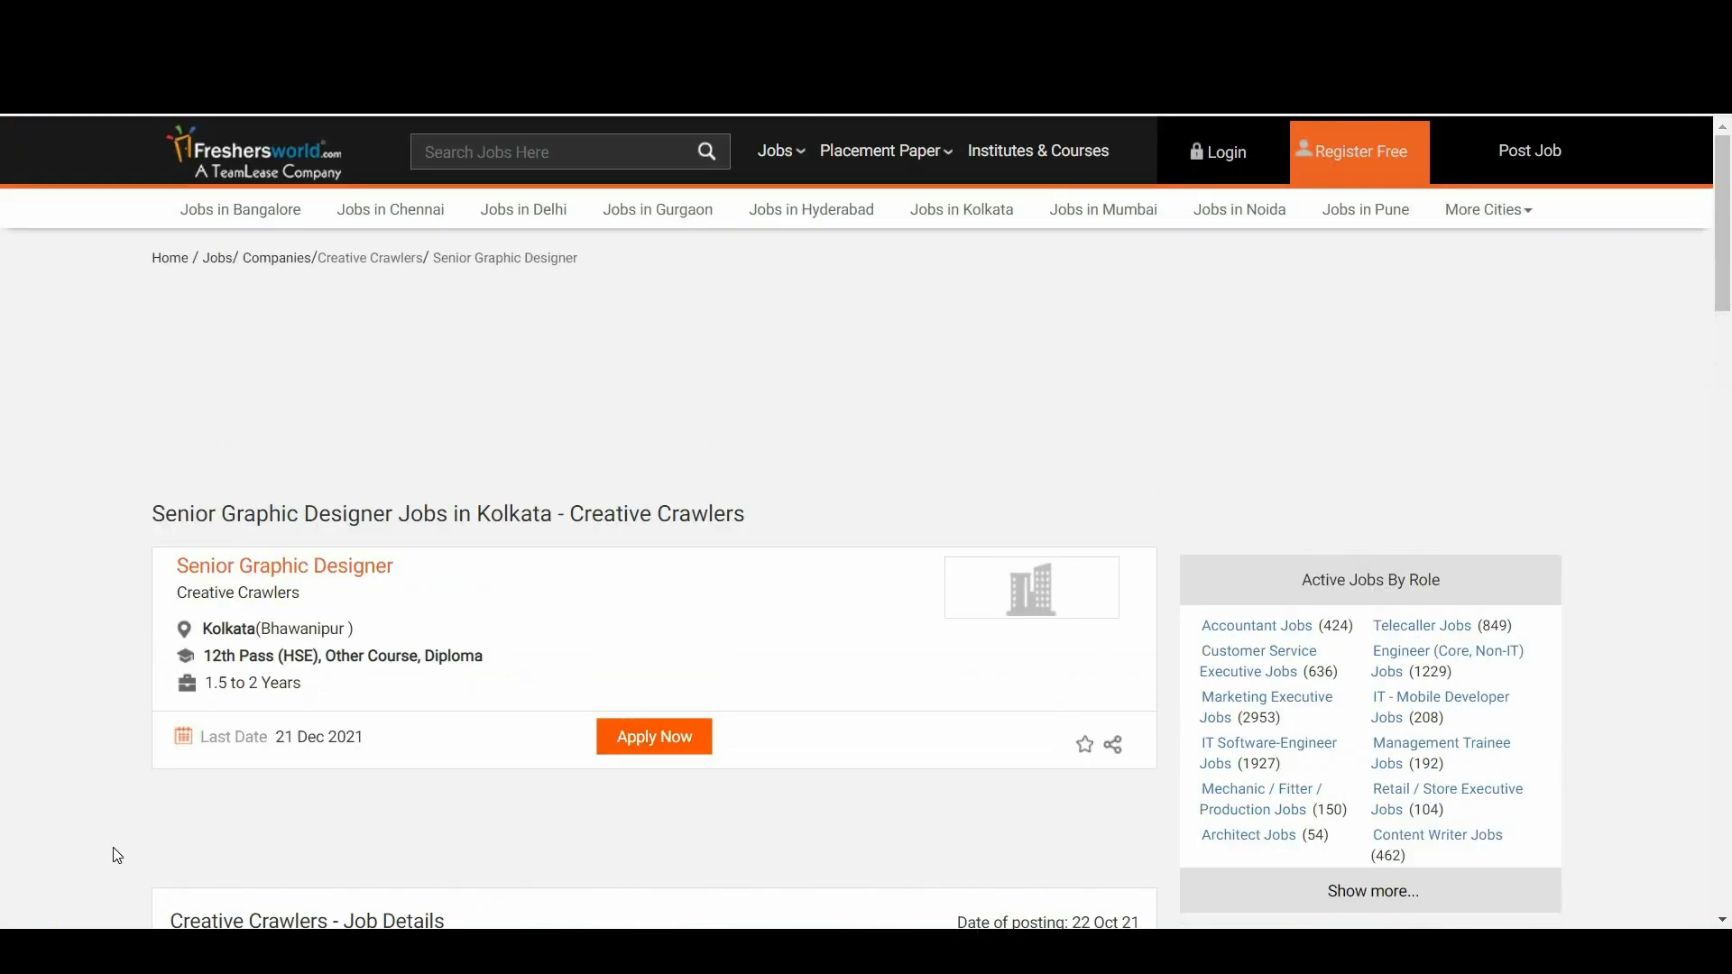
Highlight the company name Creative Crawlers beneath the Senior Graphic Designer title.
{"action": "double_click", "coordinate": [236, 593]}
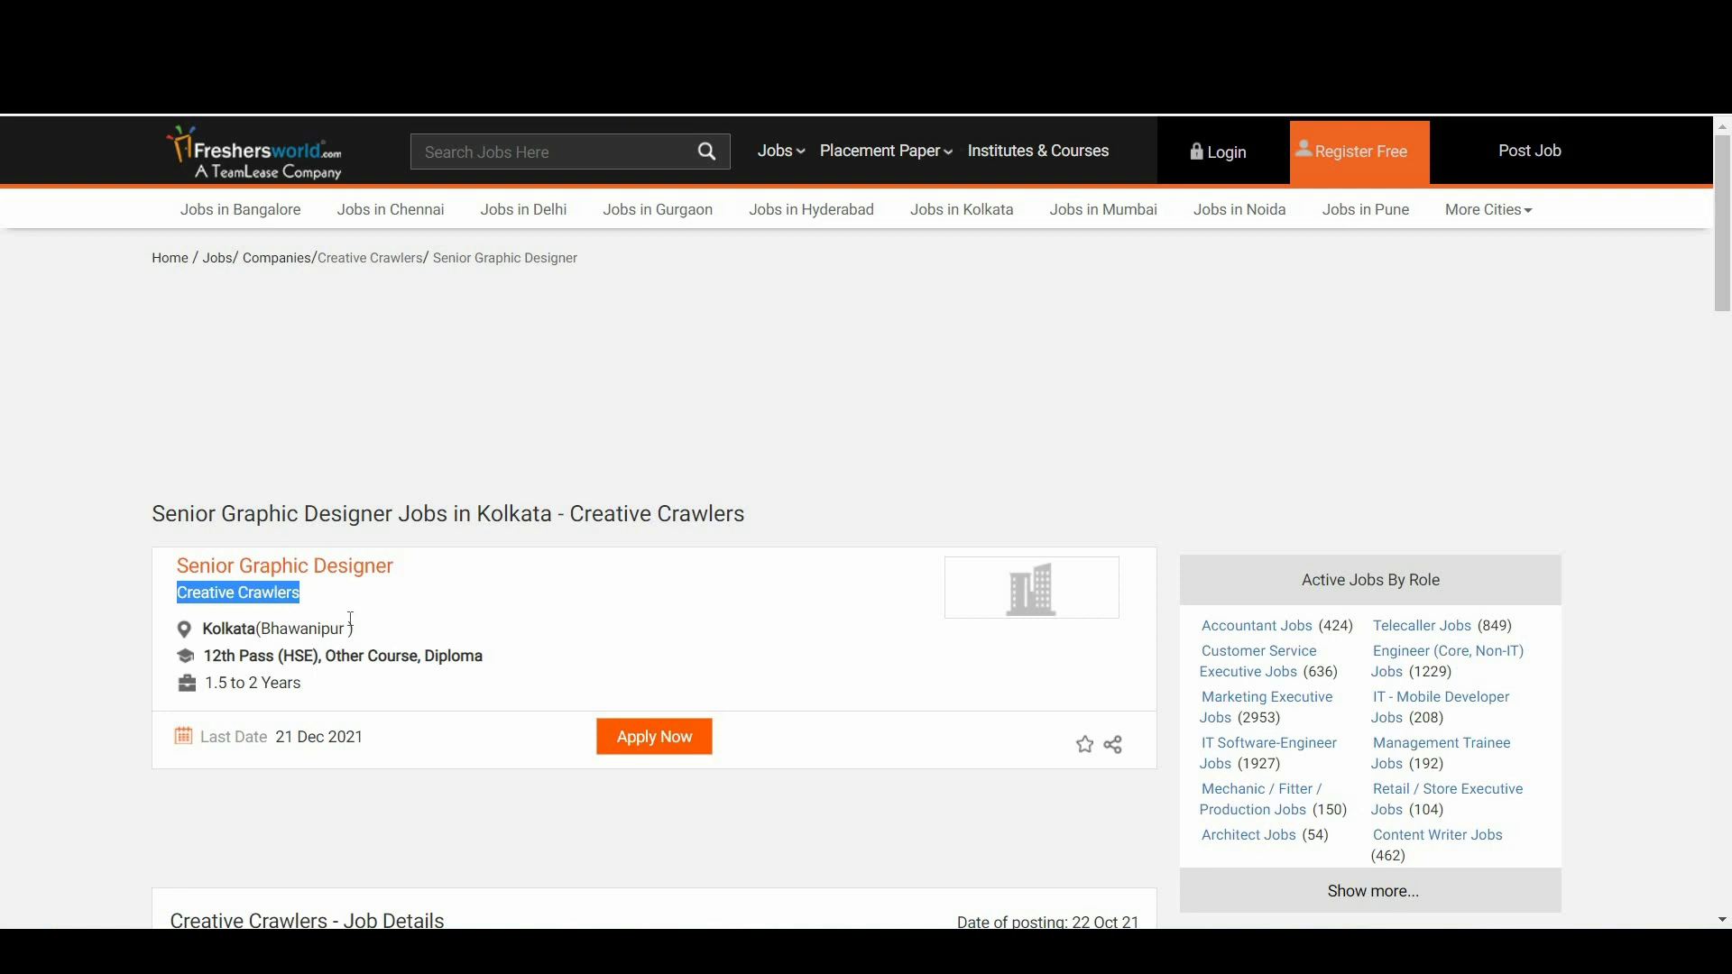
{"action": "mouse_move", "coordinate": [373, 627]}
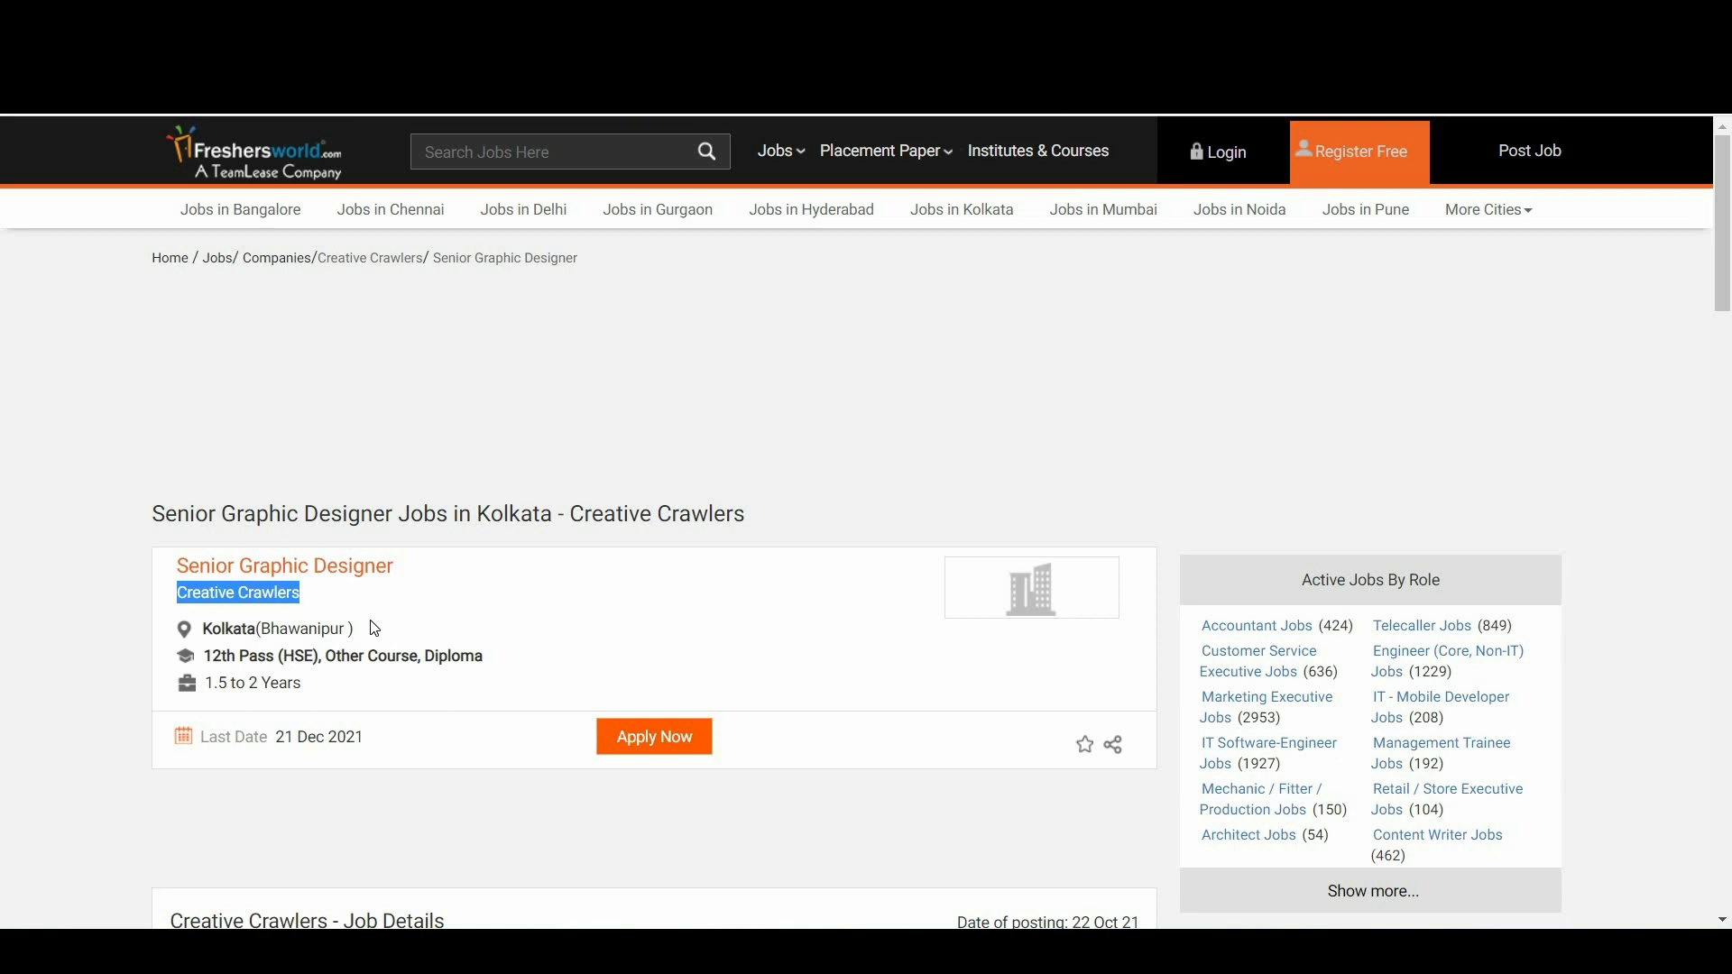
{"action": "mouse_move", "coordinate": [419, 695]}
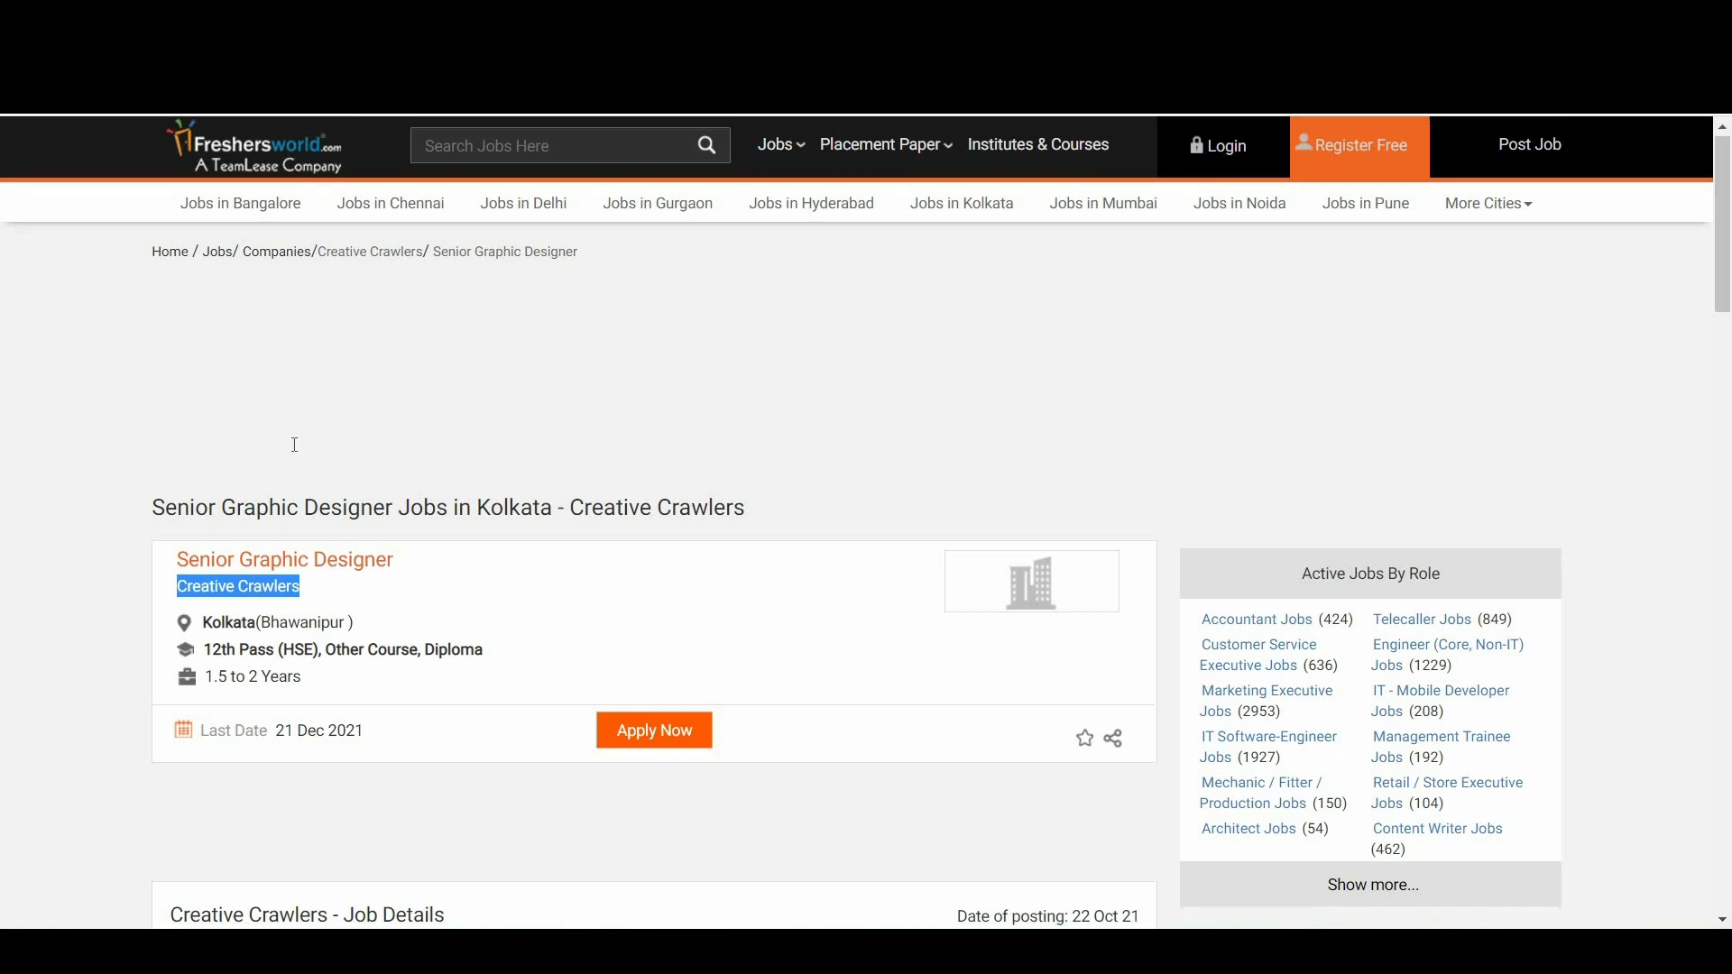
Scroll through the job details, skills and job summary down to the bottom Apply Now button.
{"action": "scroll", "scroll_direction": "down", "scroll_amount": 3}
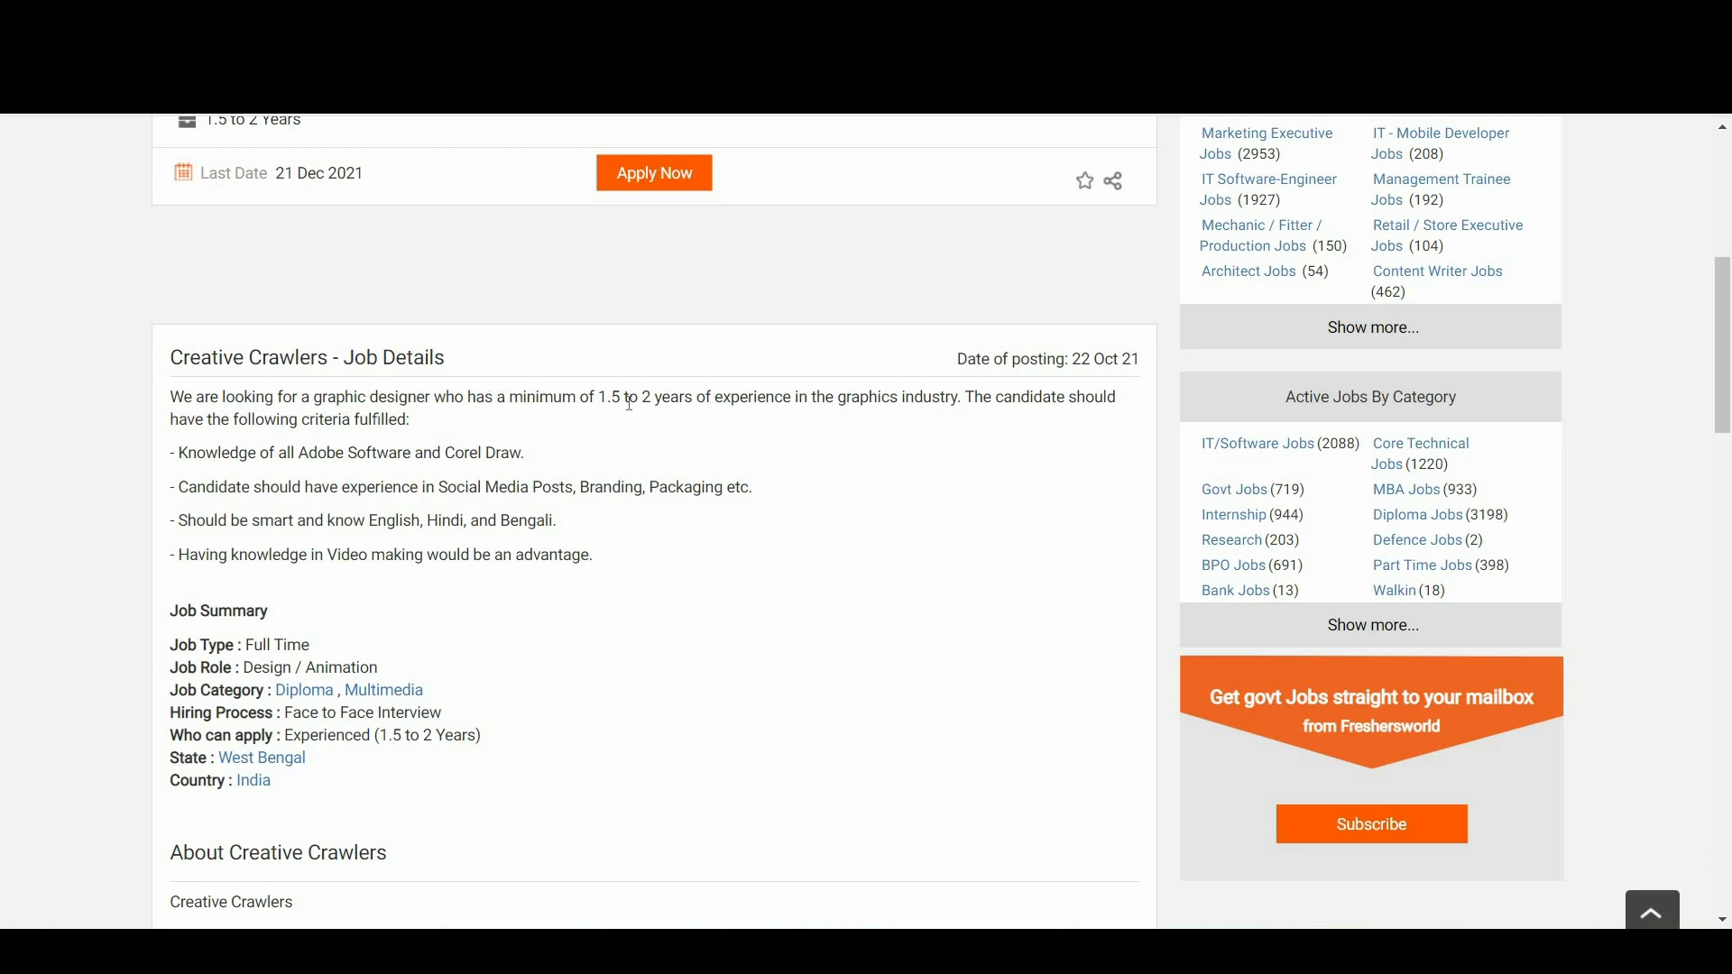
{"action": "mouse_move", "coordinate": [857, 422]}
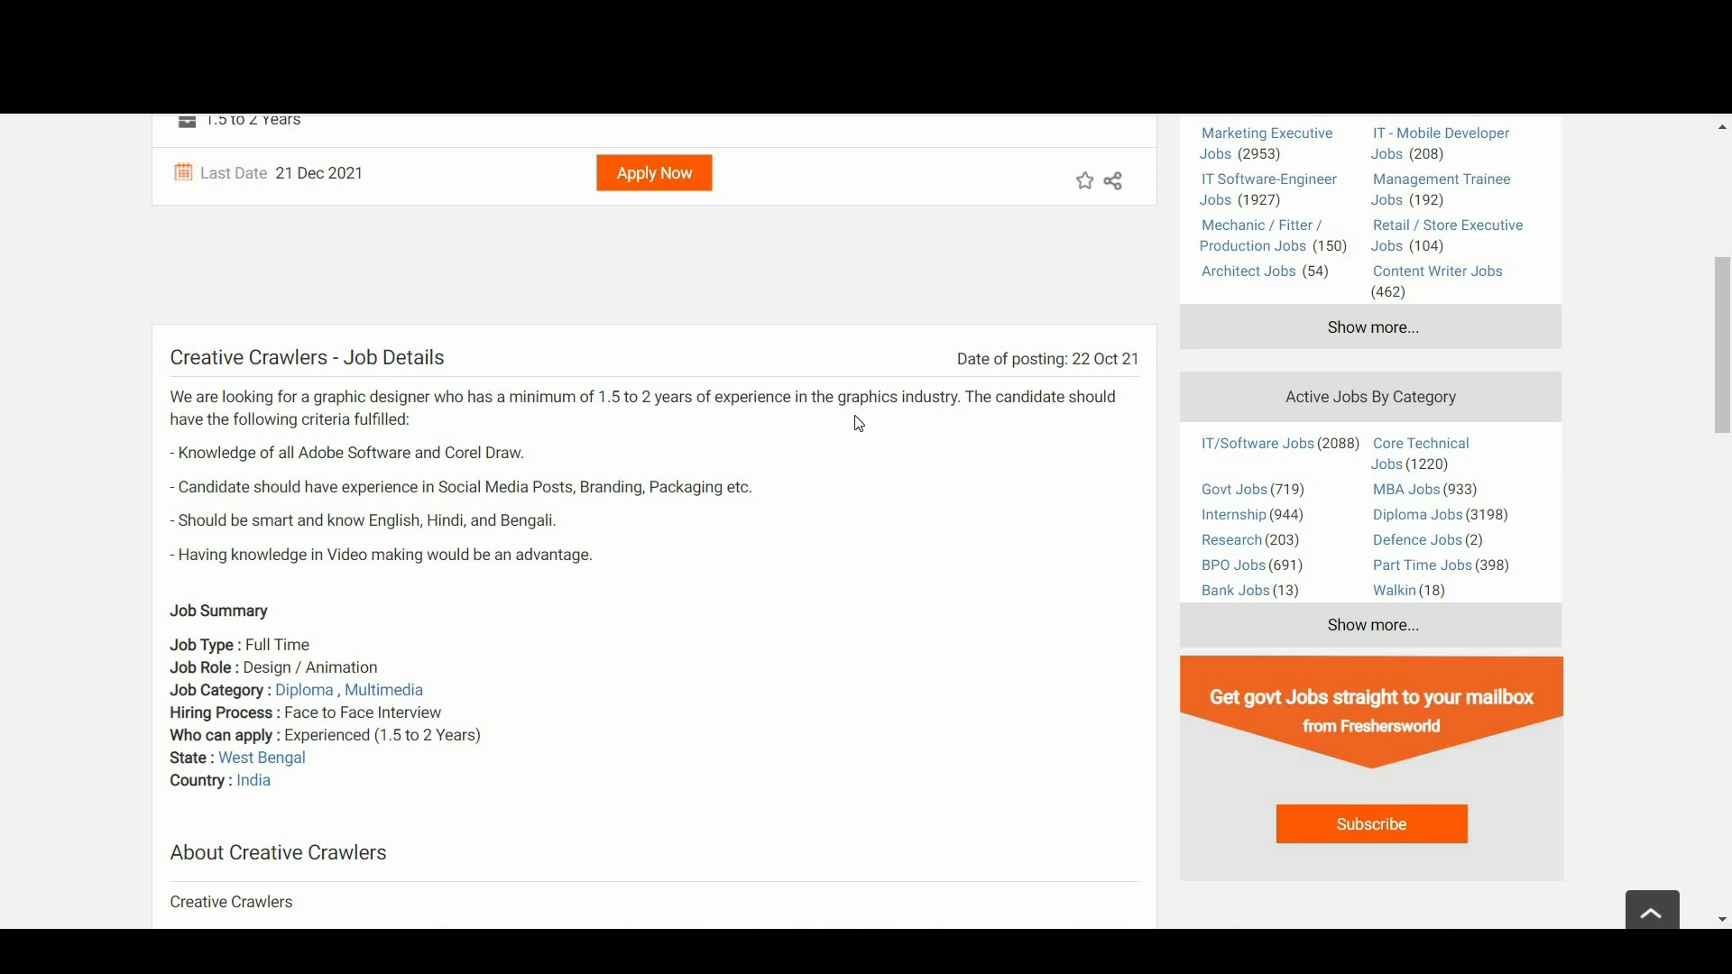
{"action": "mouse_move", "coordinate": [233, 440]}
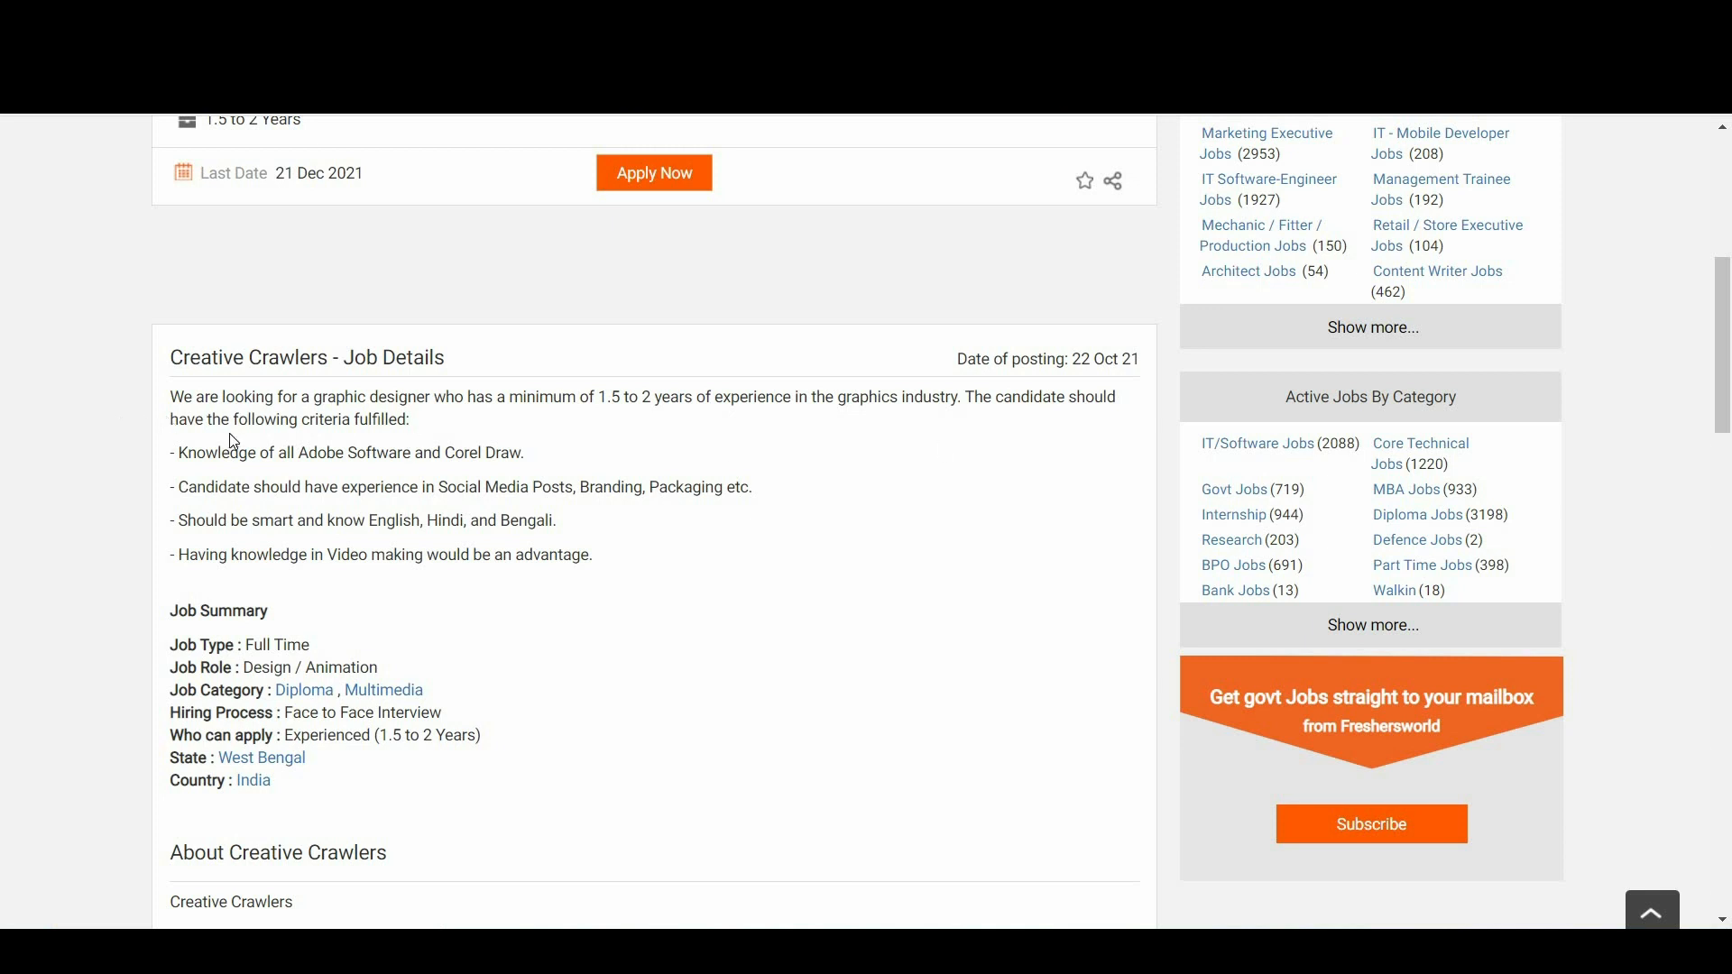
{"action": "mouse_move", "coordinate": [291, 482]}
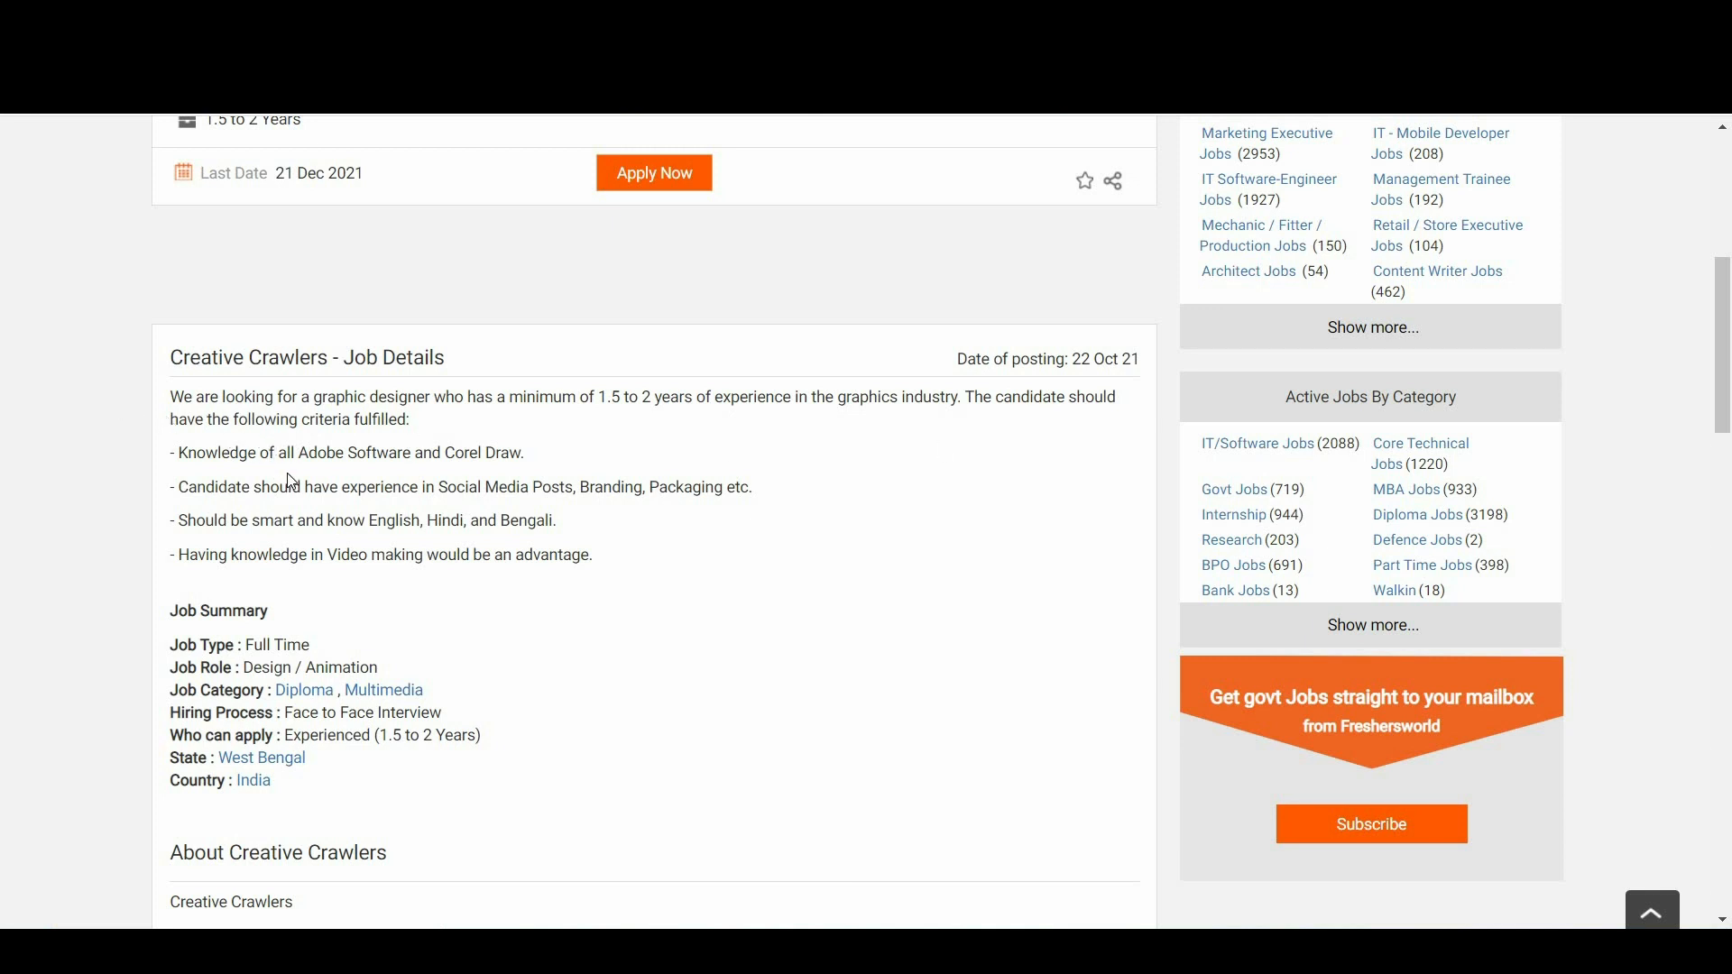
{"action": "mouse_move", "coordinate": [311, 509]}
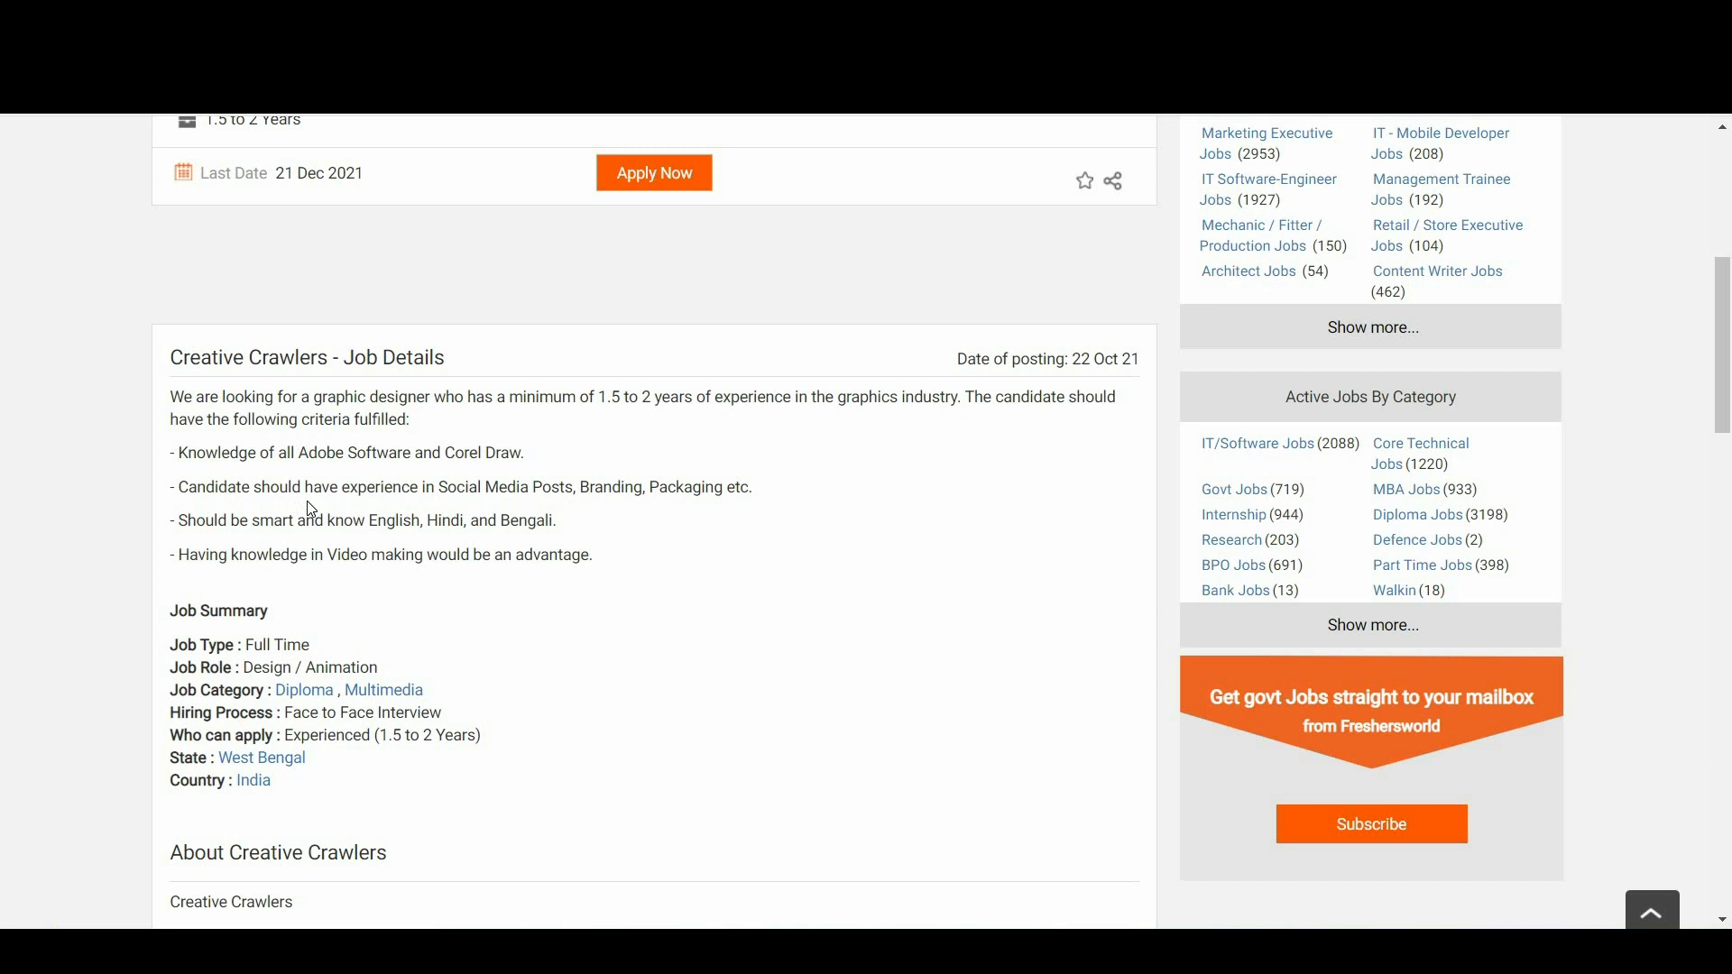
{"action": "mouse_move", "coordinate": [588, 523]}
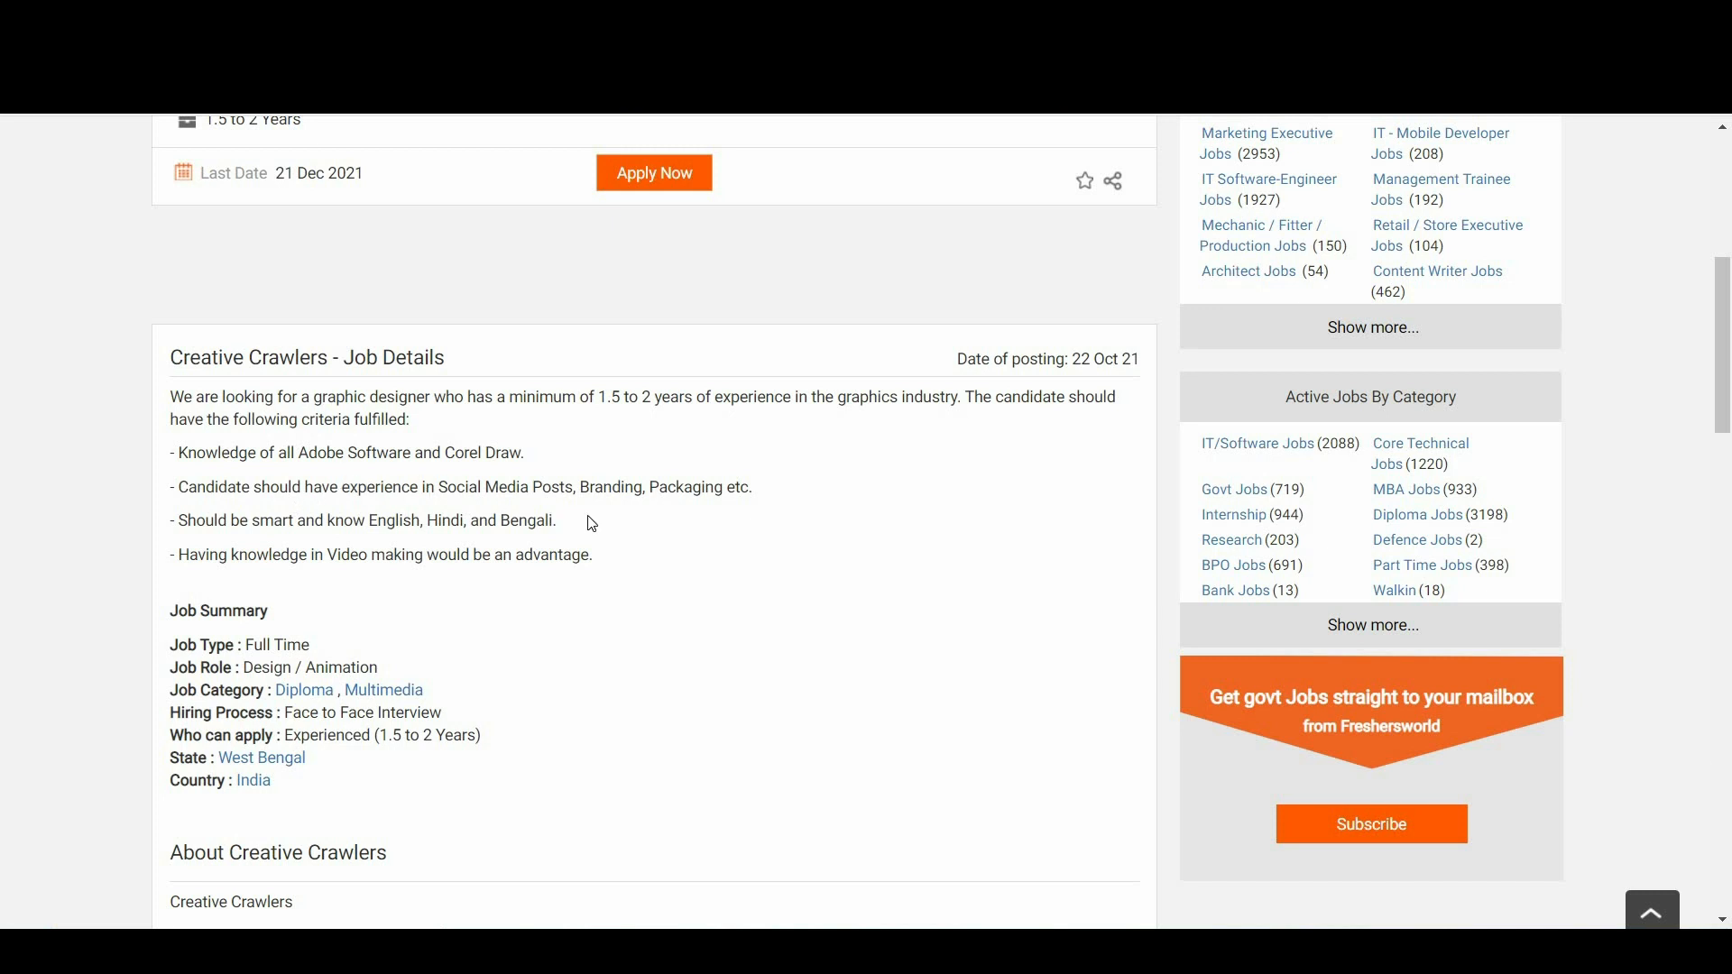
{"action": "mouse_move", "coordinate": [300, 541]}
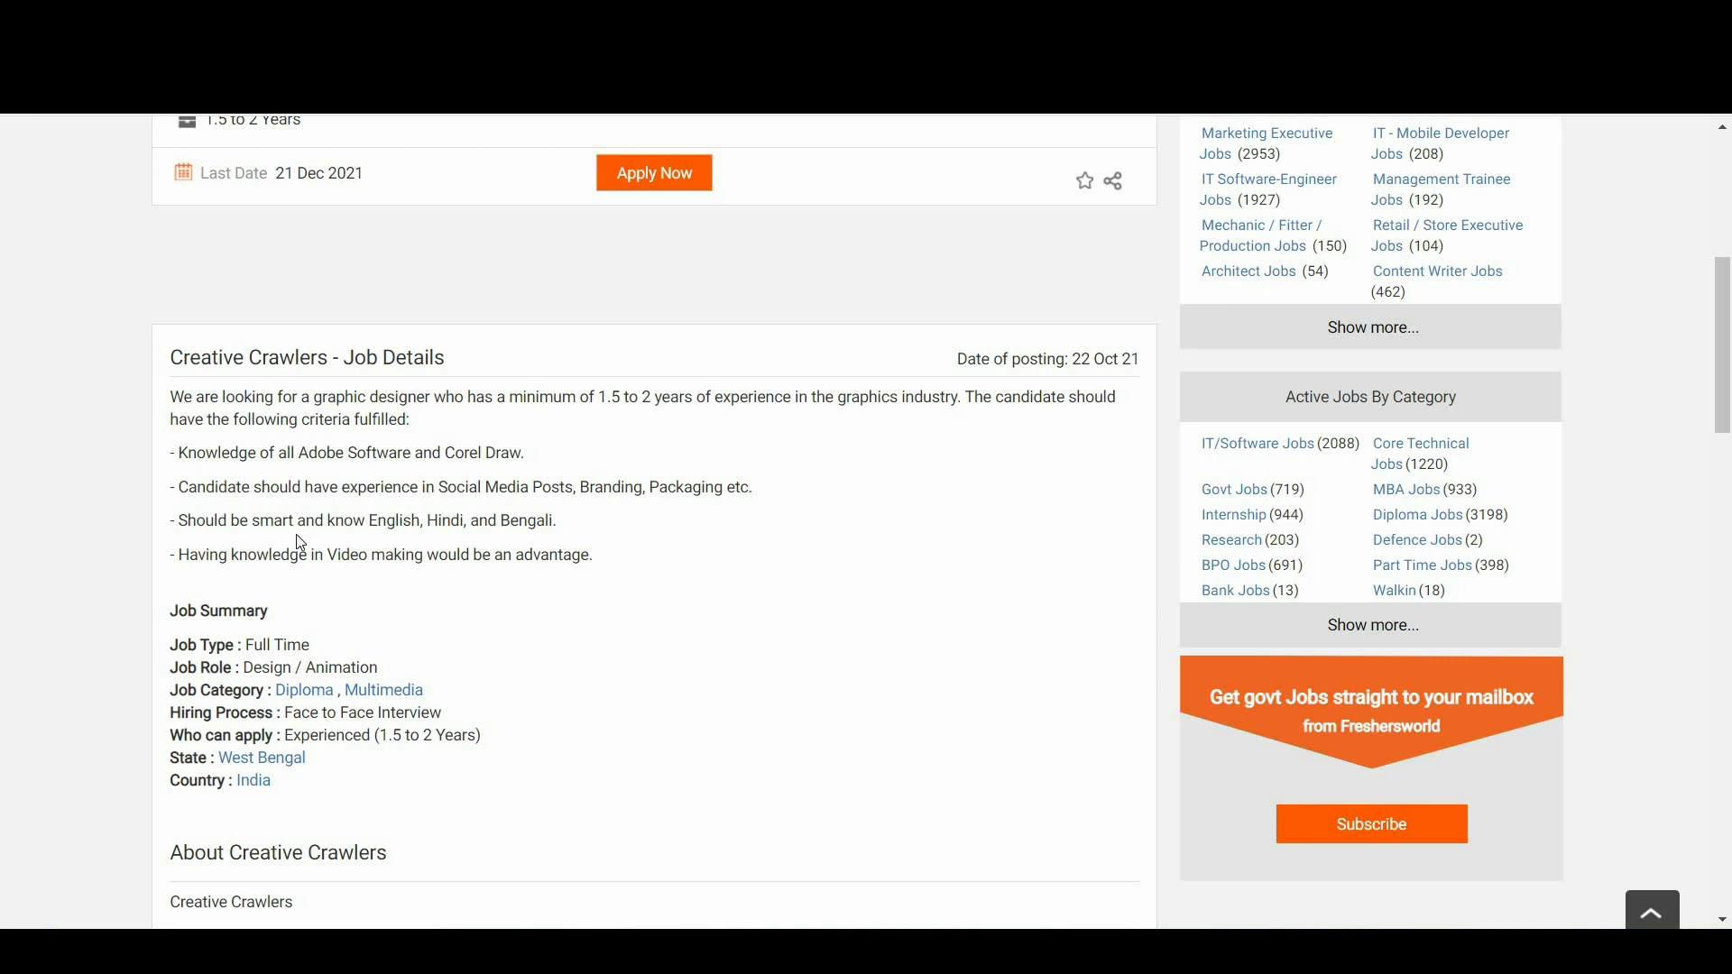
{"action": "mouse_move", "coordinate": [603, 543]}
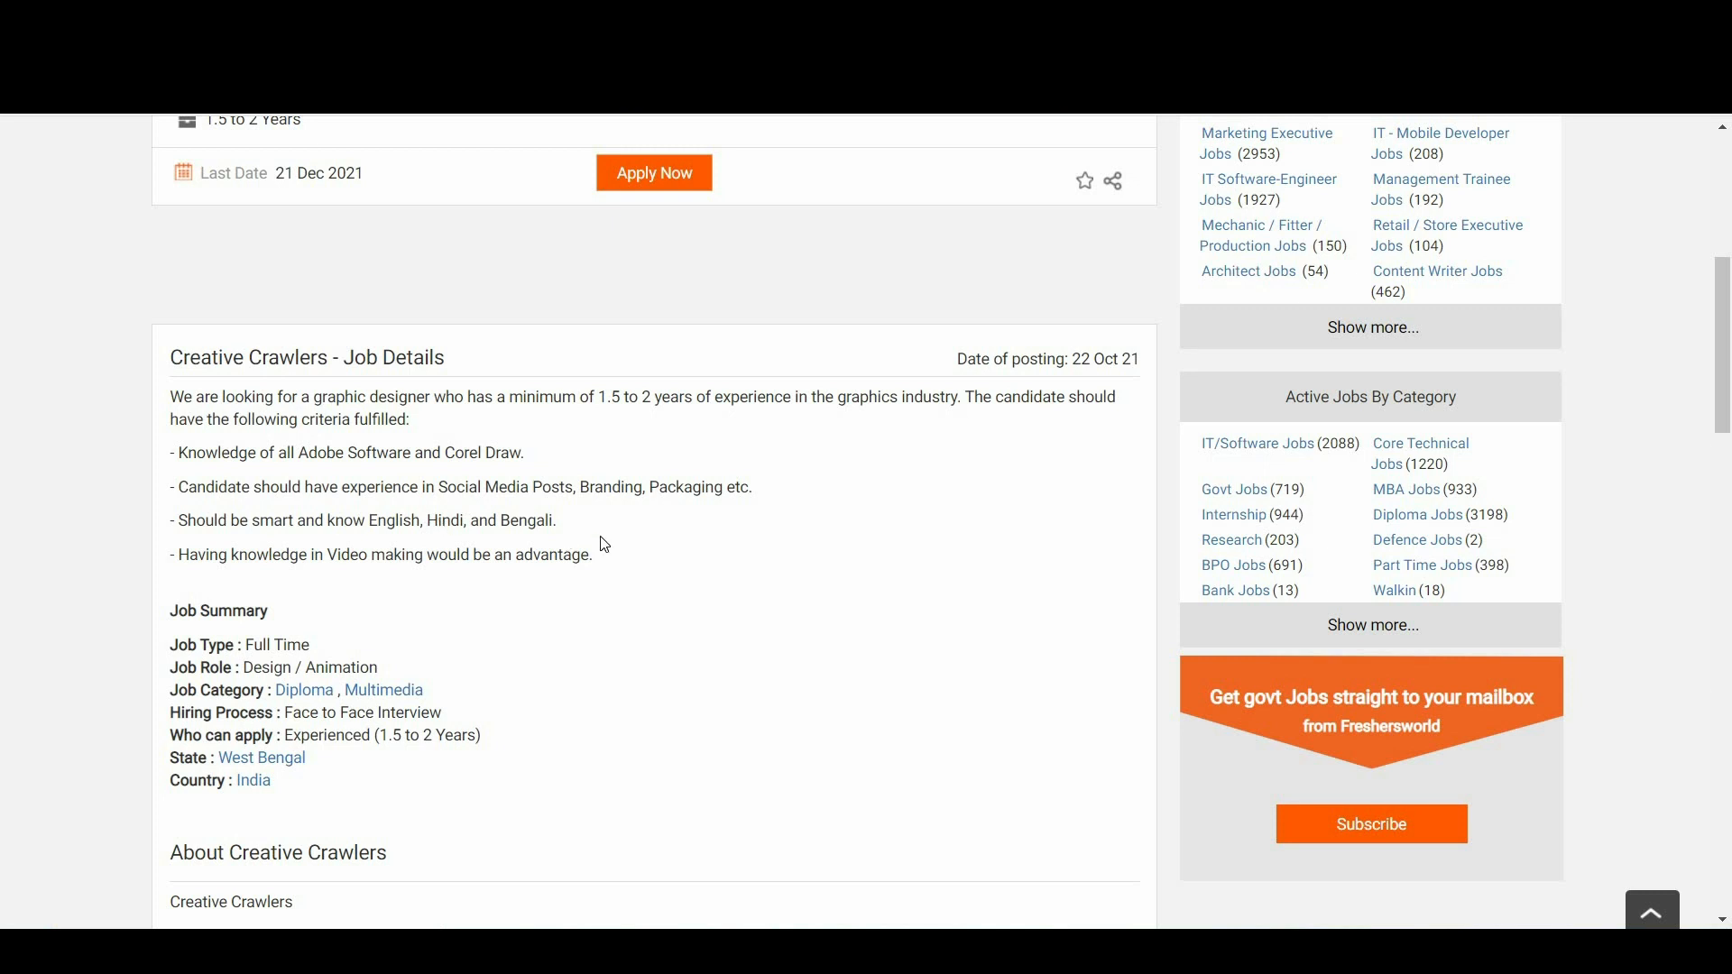
{"action": "mouse_move", "coordinate": [326, 579]}
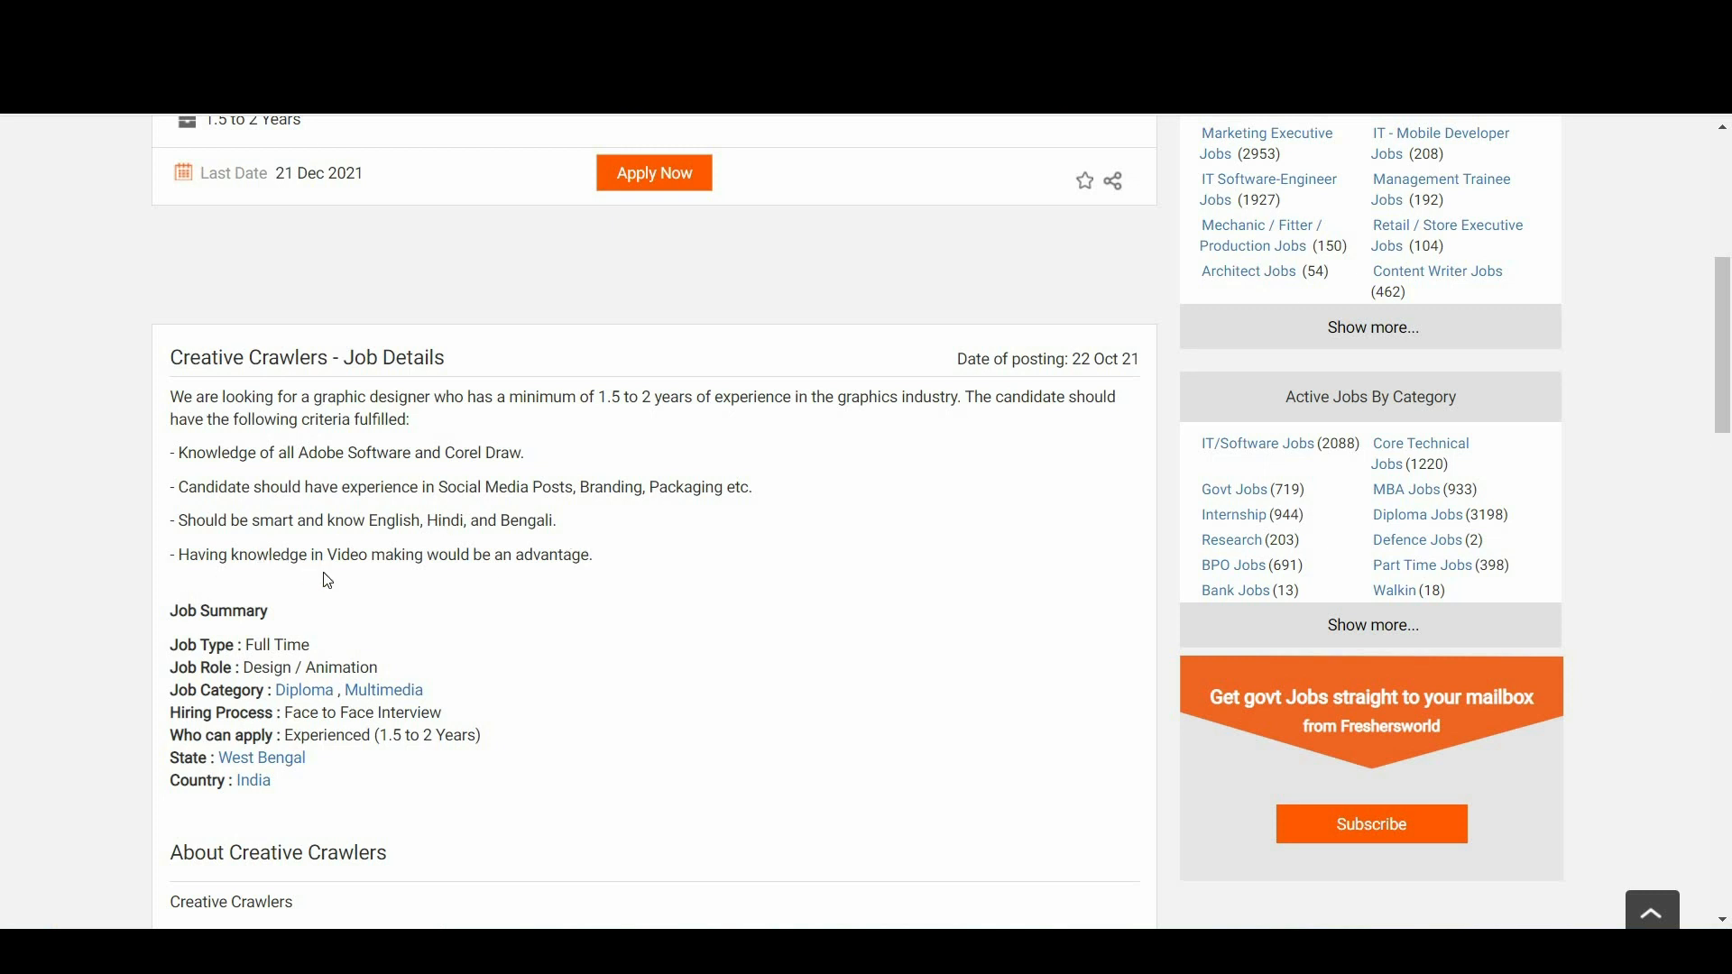
{"action": "mouse_move", "coordinate": [602, 558]}
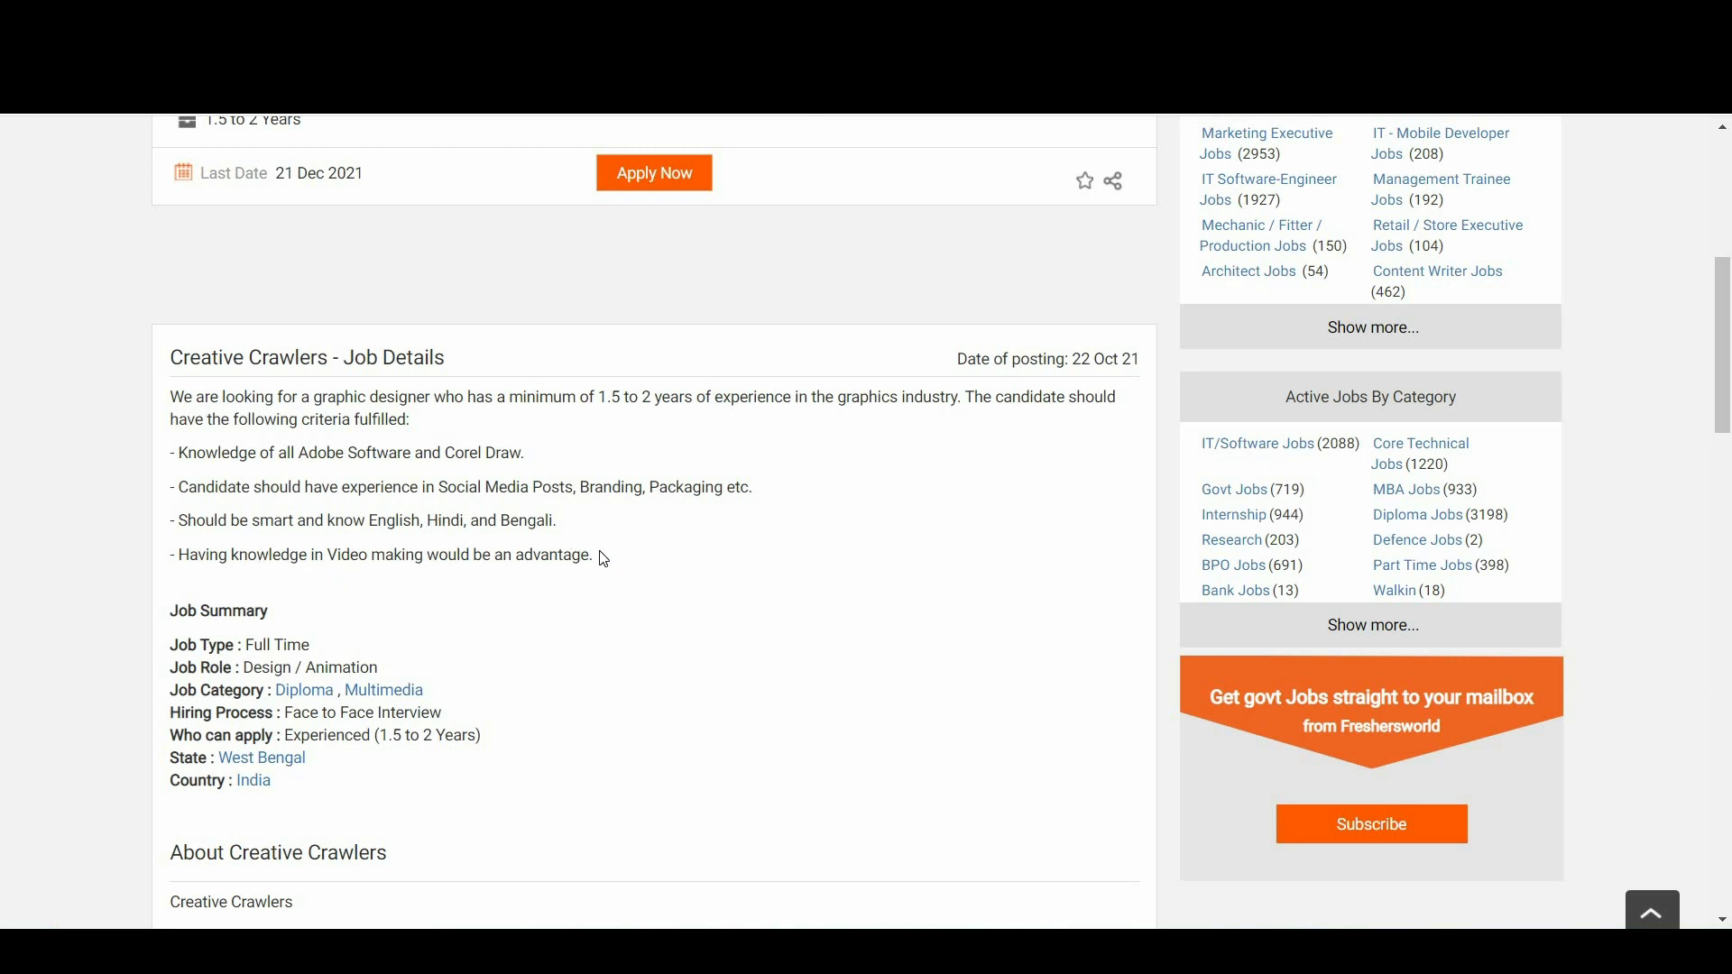
{"action": "scroll", "scroll_direction": "down", "scroll_amount": 3}
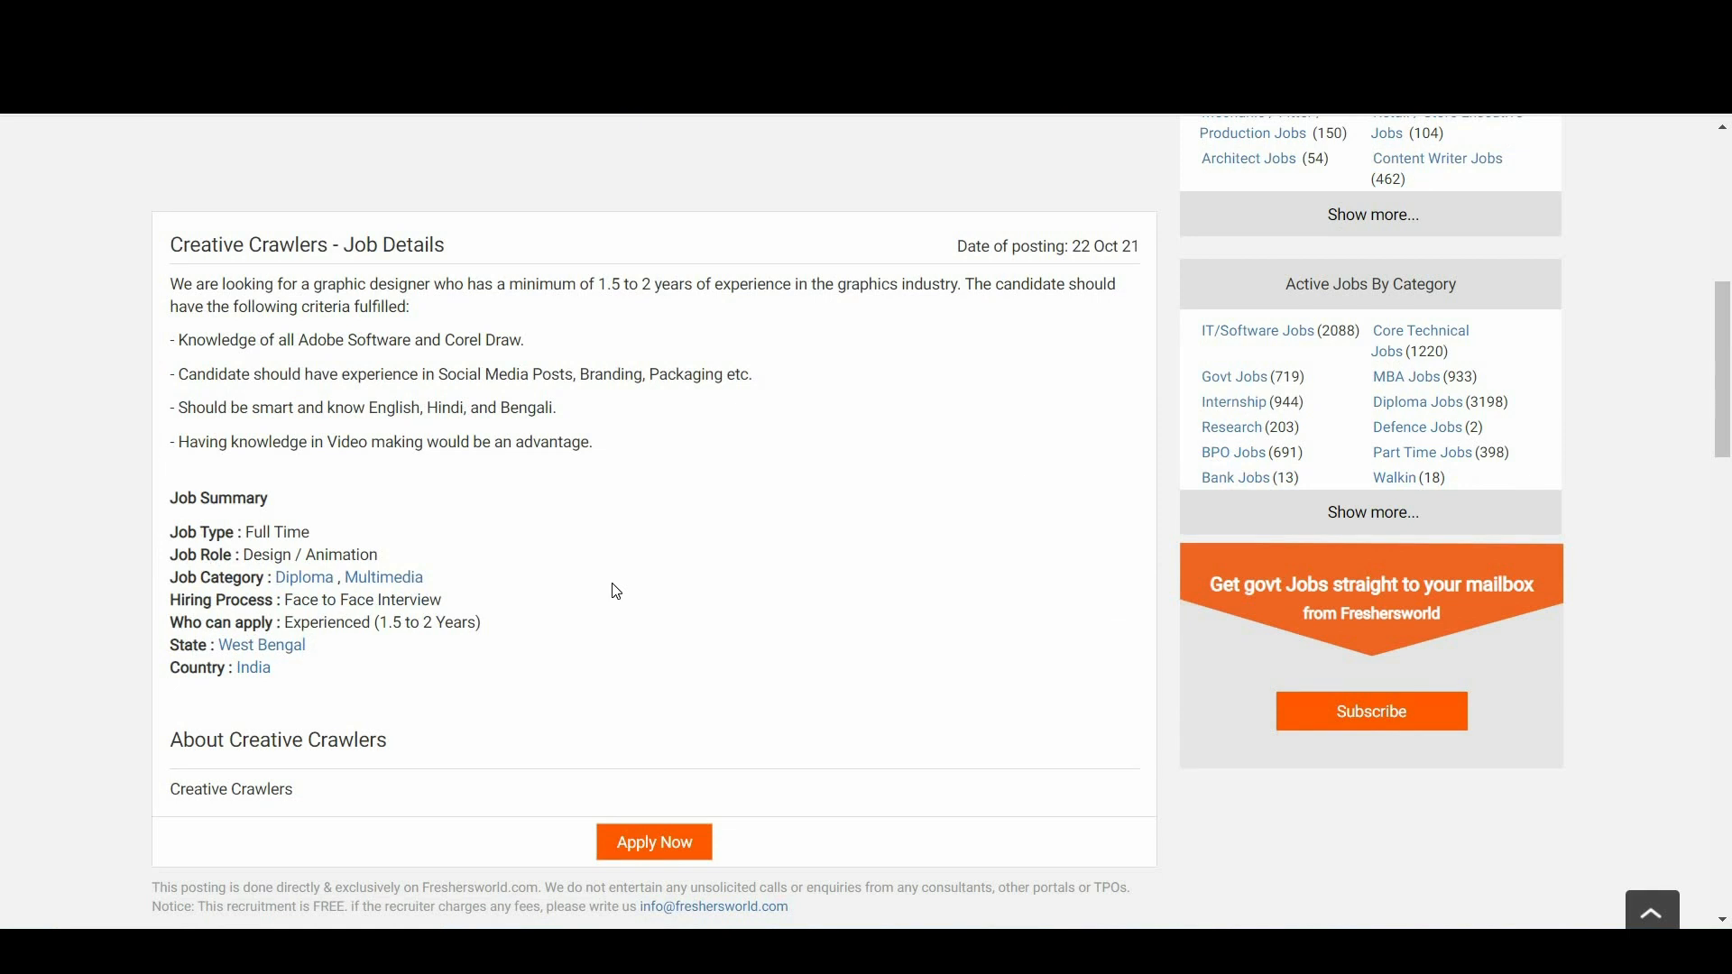